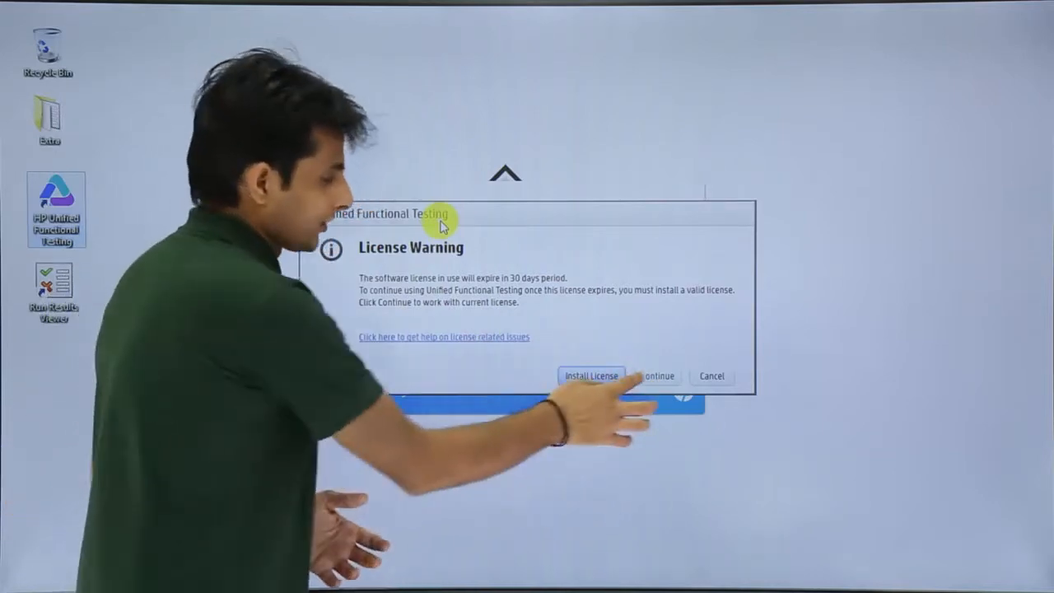
# - Continue past the License Warning and choose the ActiveX, Visual Basic and Web add-ins
pyautogui.click(657, 376)
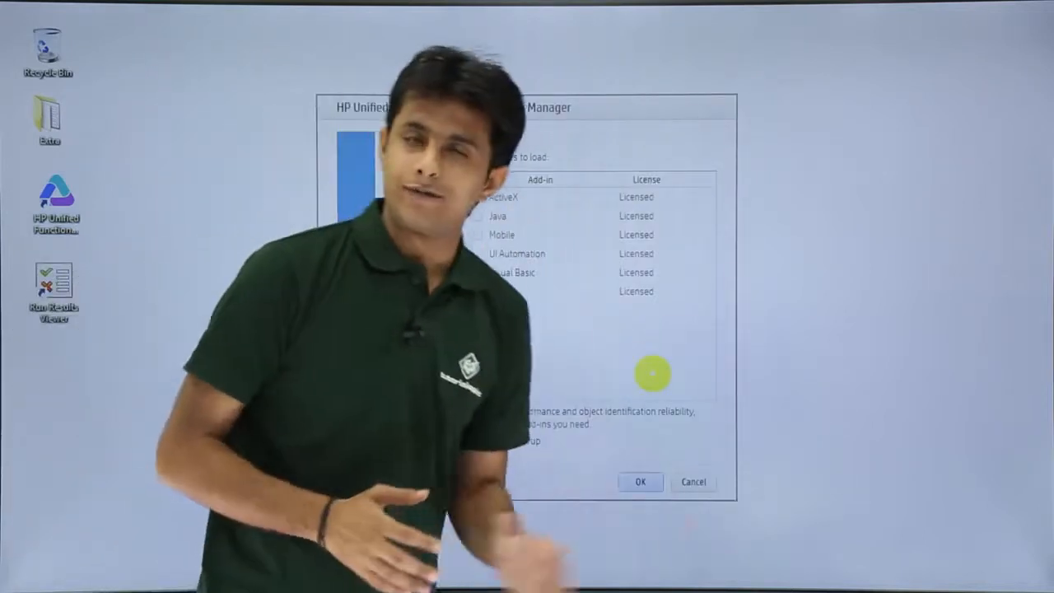
pyautogui.click(478, 197)
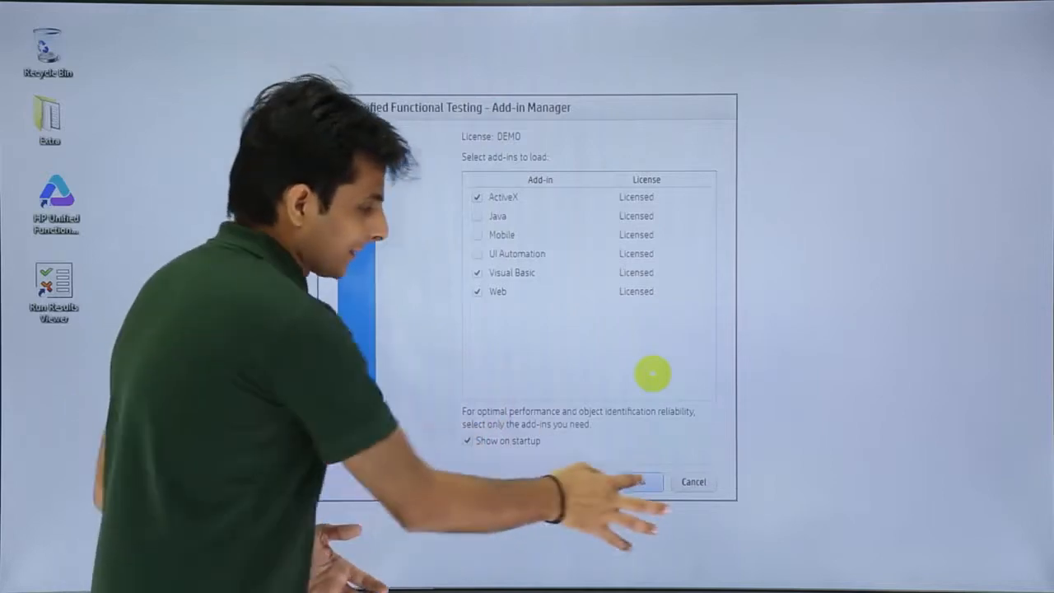
# - Confirm the Add-in Manager so the main workspace opens on the Start Page
pyautogui.click(640, 481)
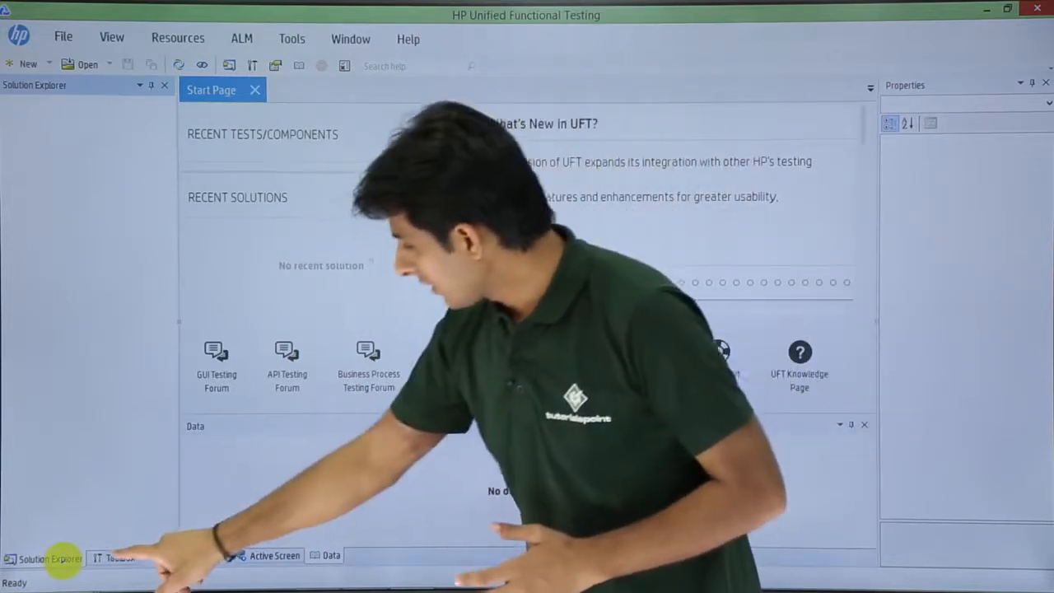
# - Switch through the Toolbox, Output, Active Screen and Data panes in turn
pyautogui.click(120, 556)
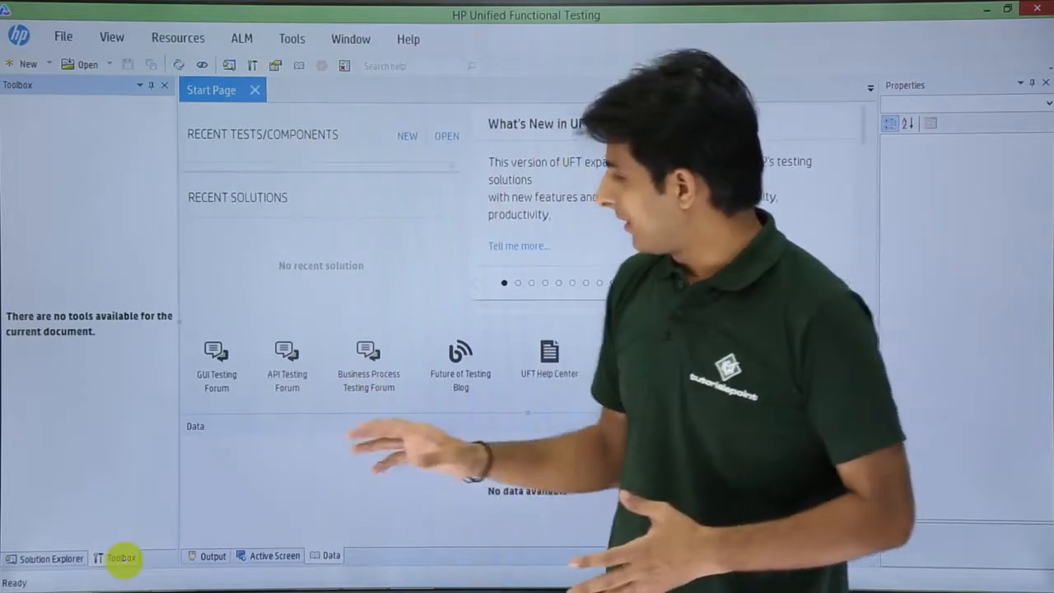
pyautogui.click(212, 555)
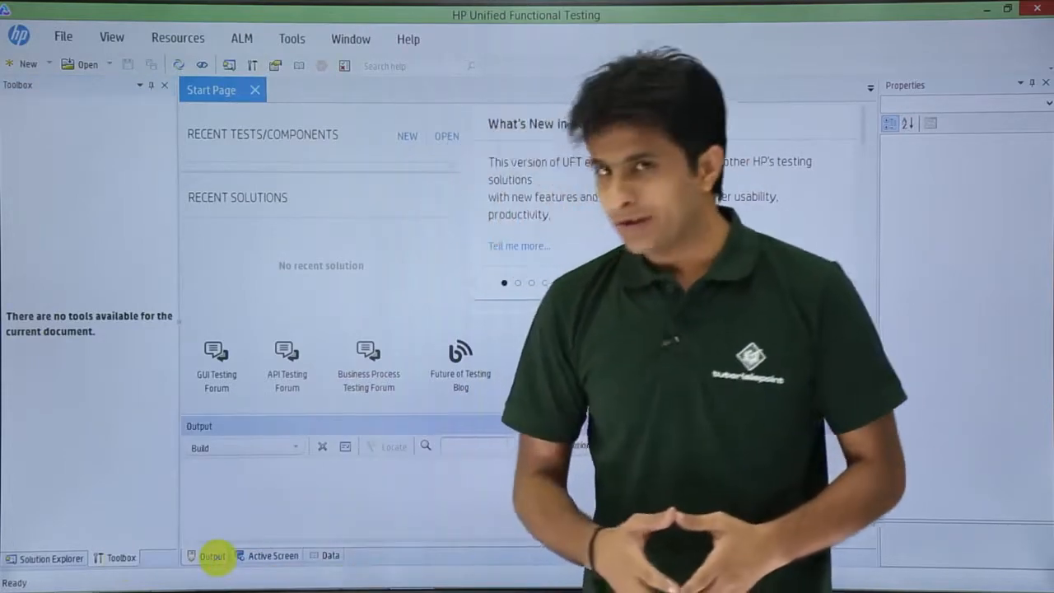
pyautogui.click(273, 555)
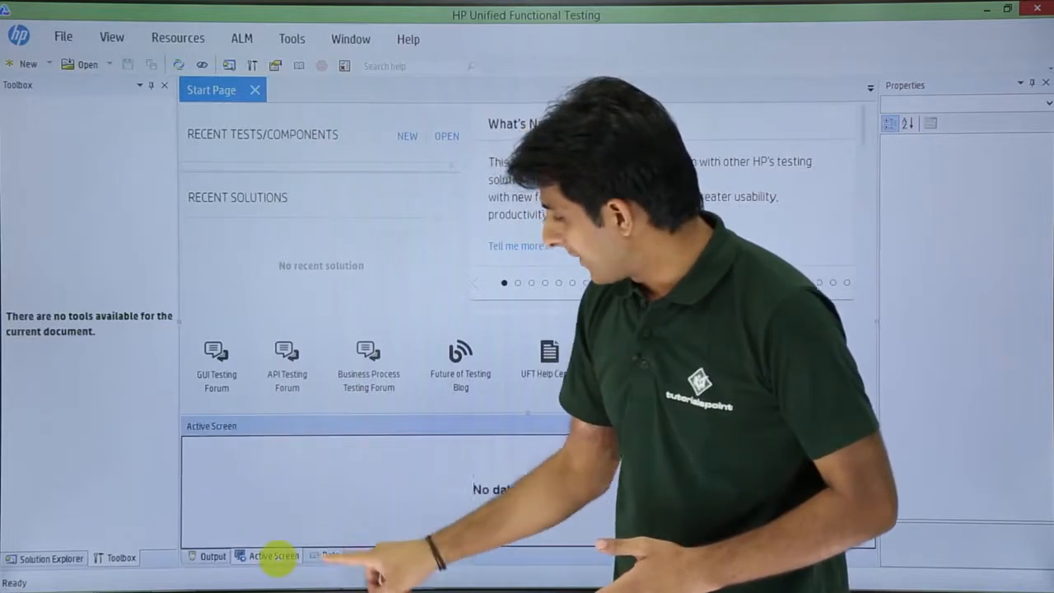
pyautogui.click(329, 557)
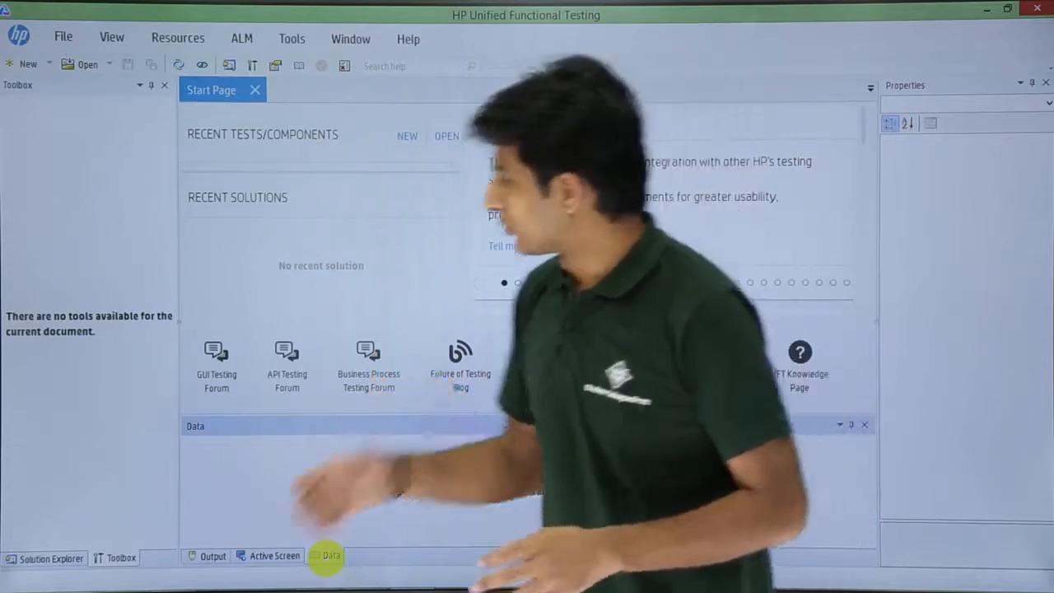
pyautogui.click(51, 556)
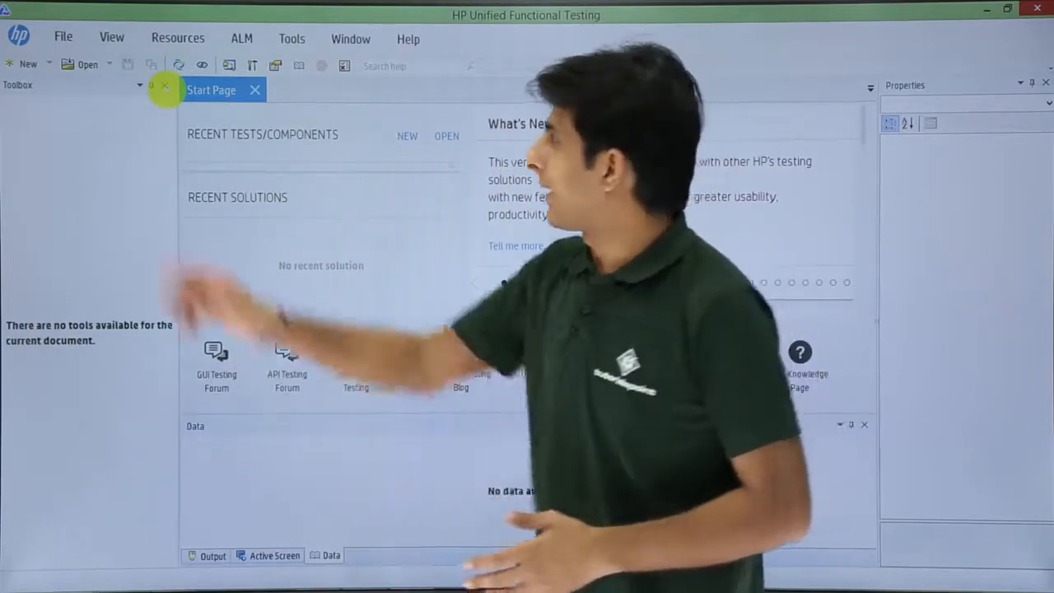
# - Show the Solution Explorer pane again from the View menu
pyautogui.click(112, 37)
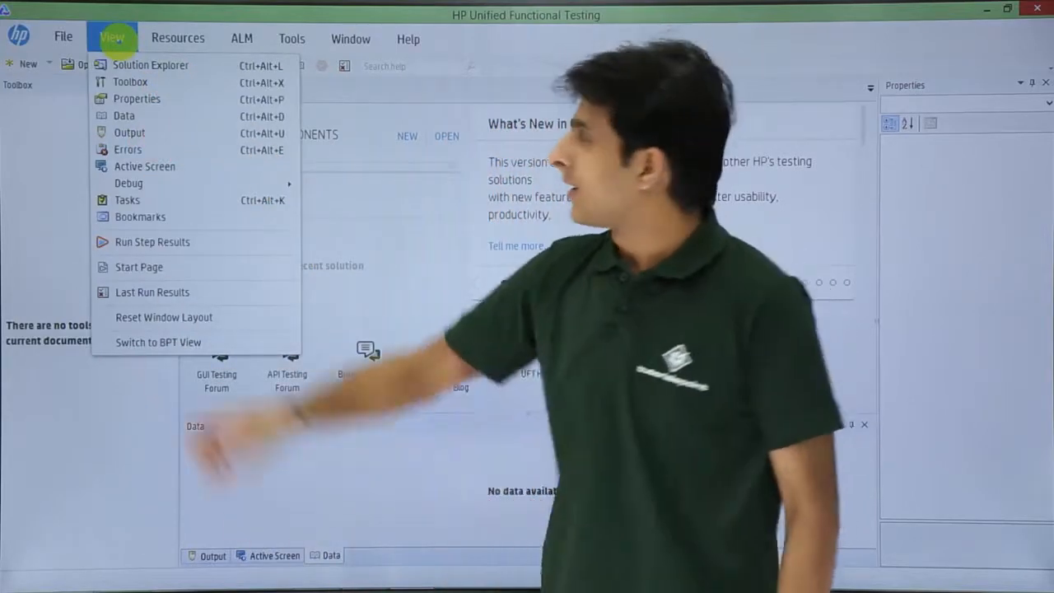
pyautogui.click(151, 64)
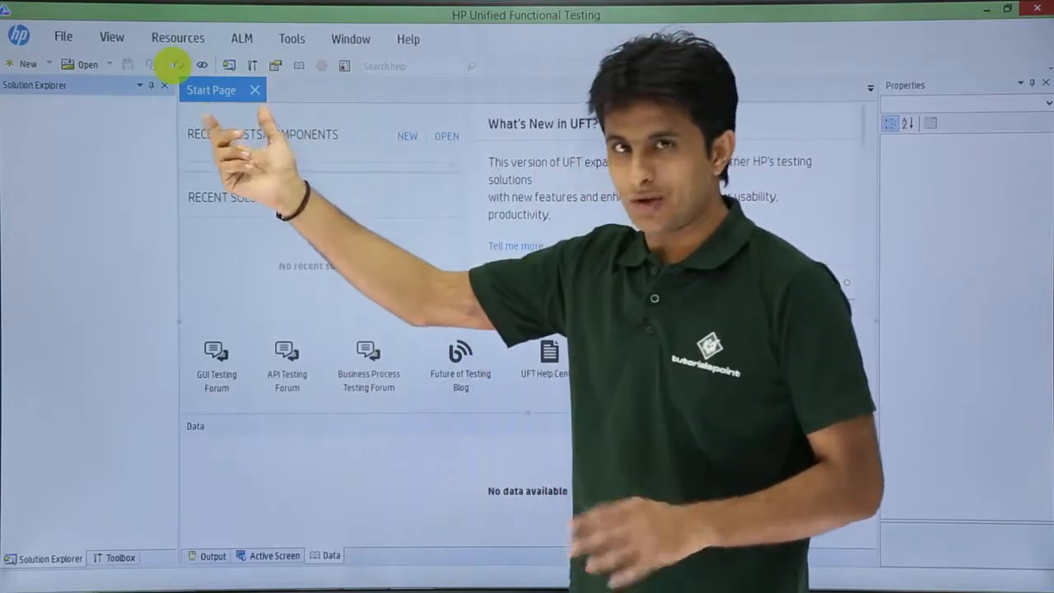
# - Create a new GUI Test named GUITest3 from the New Test dialog
pyautogui.click(63, 36)
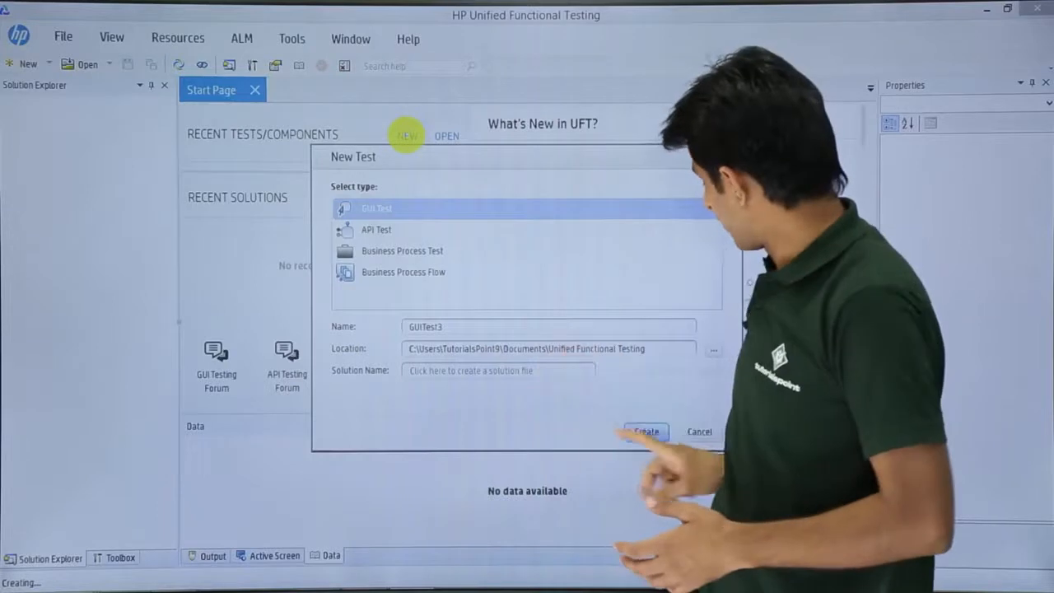
pyautogui.click(645, 431)
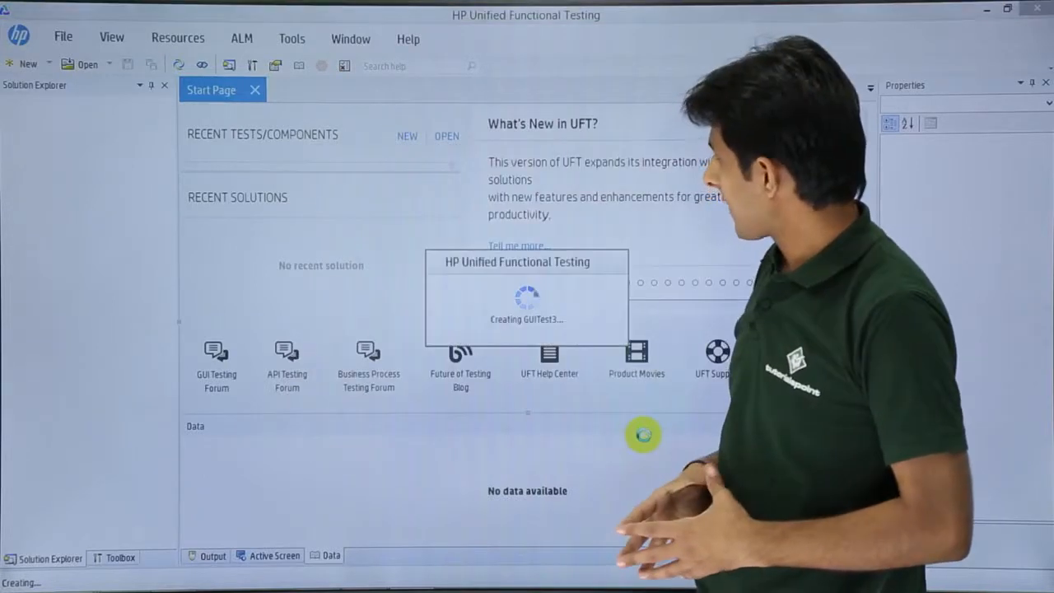